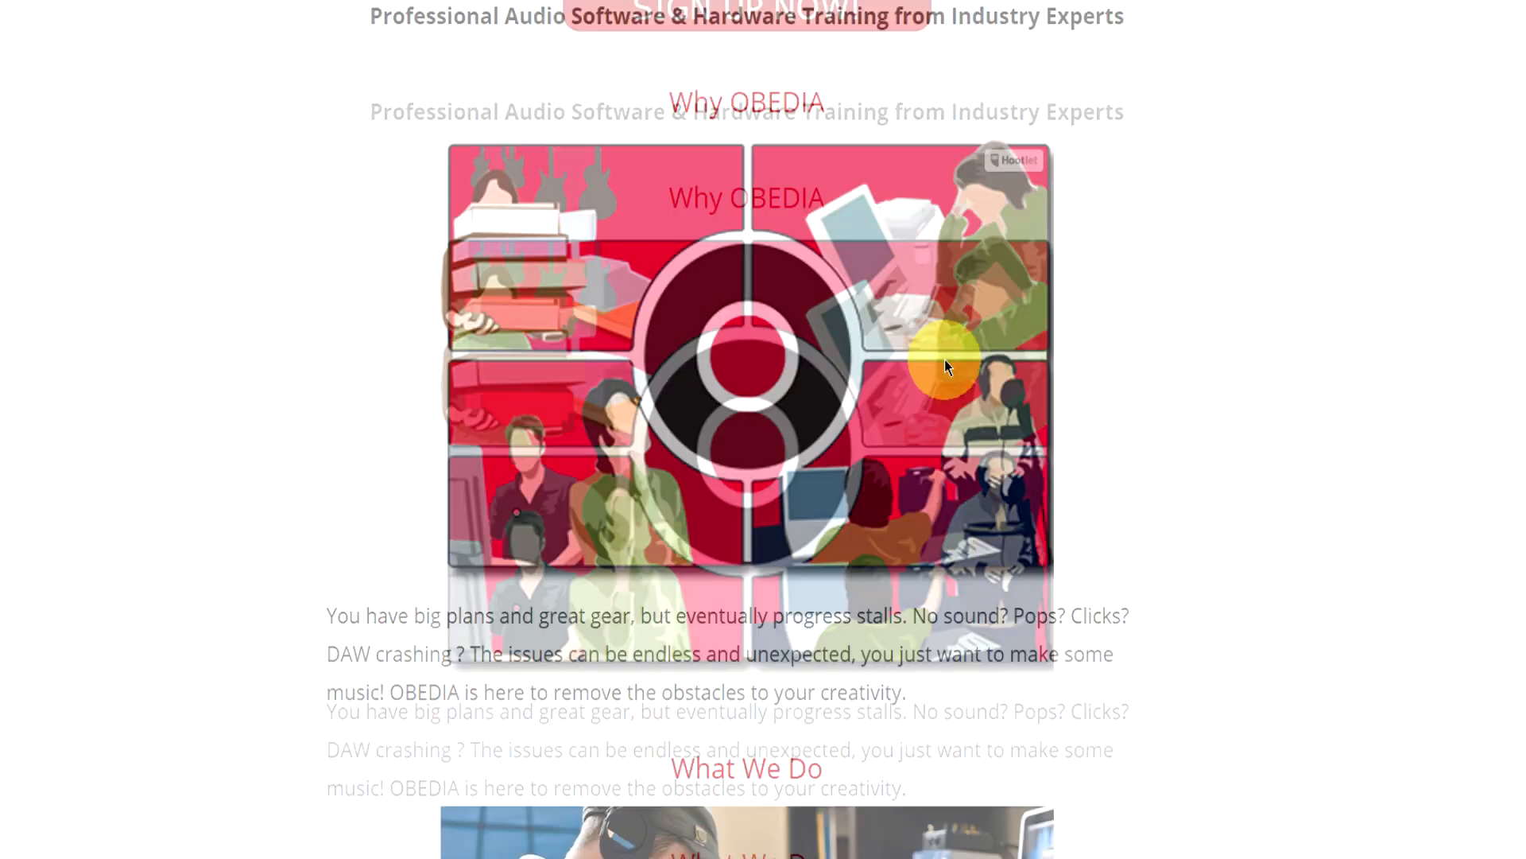
scroll("down", 3)
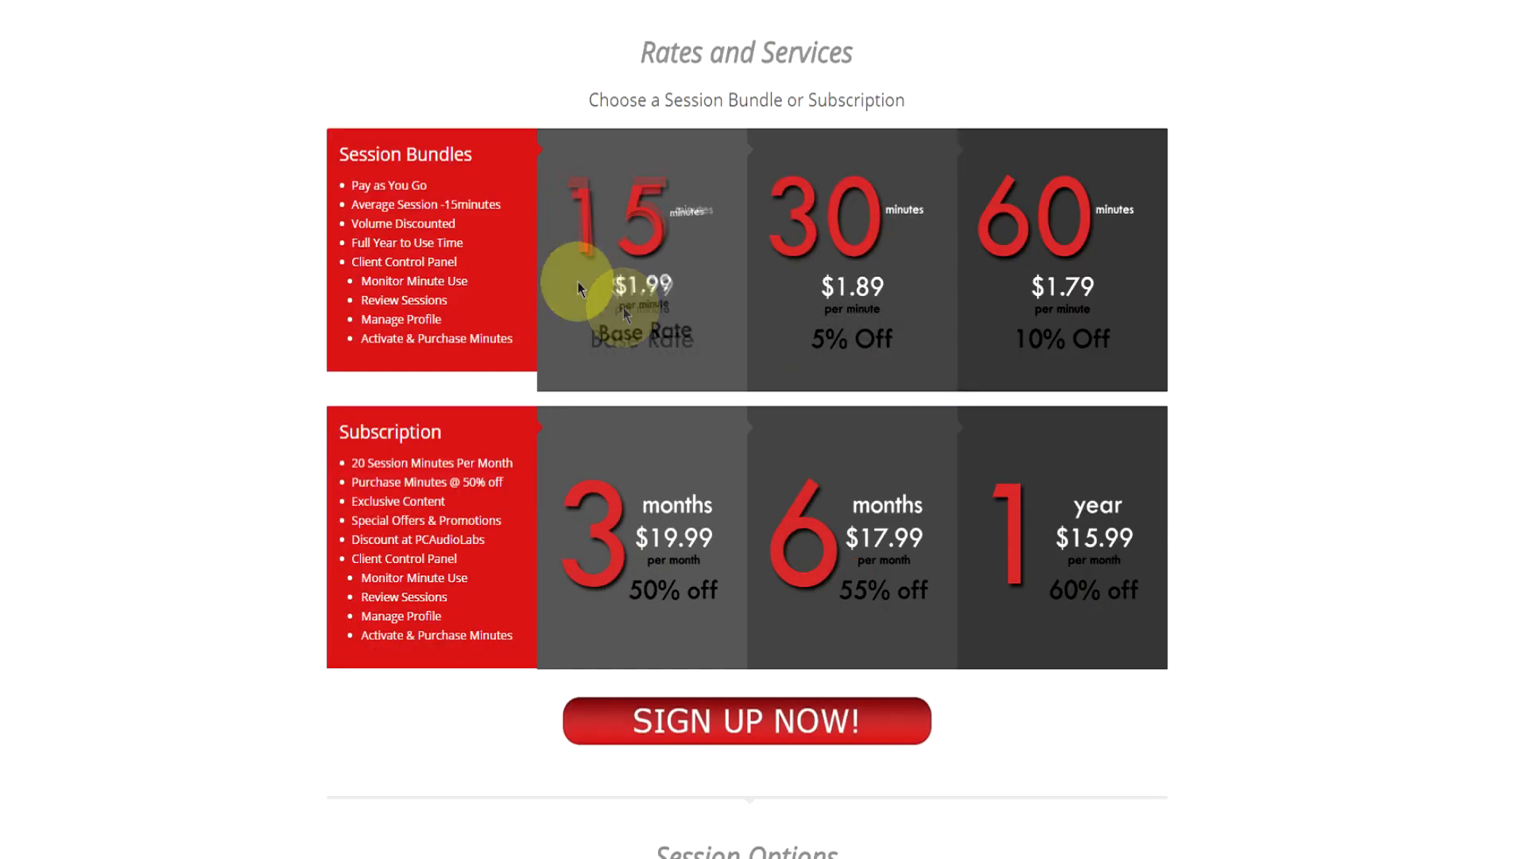
mouse_move(827, 535)
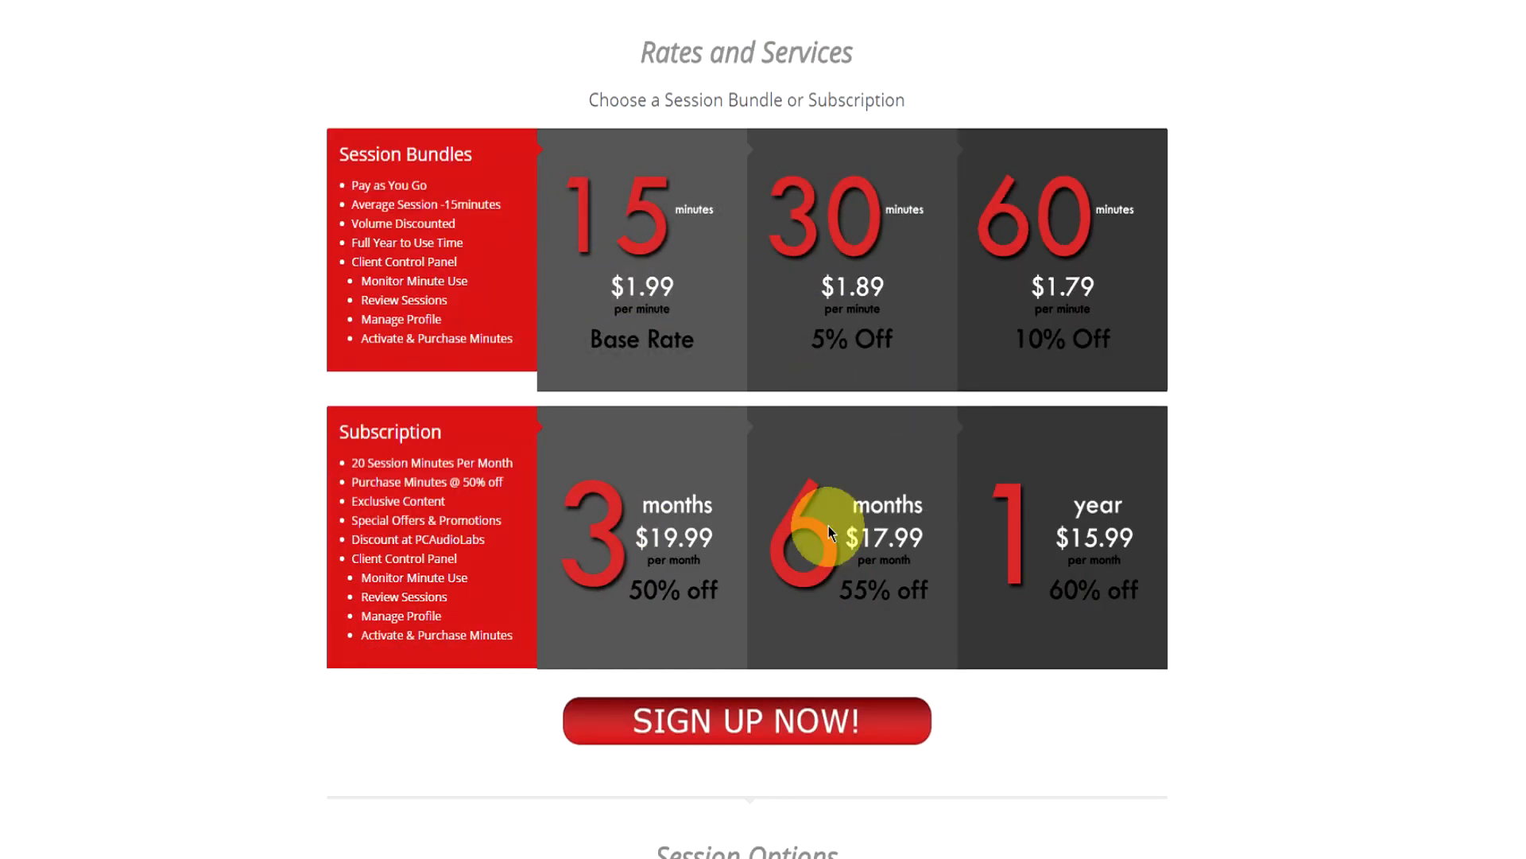